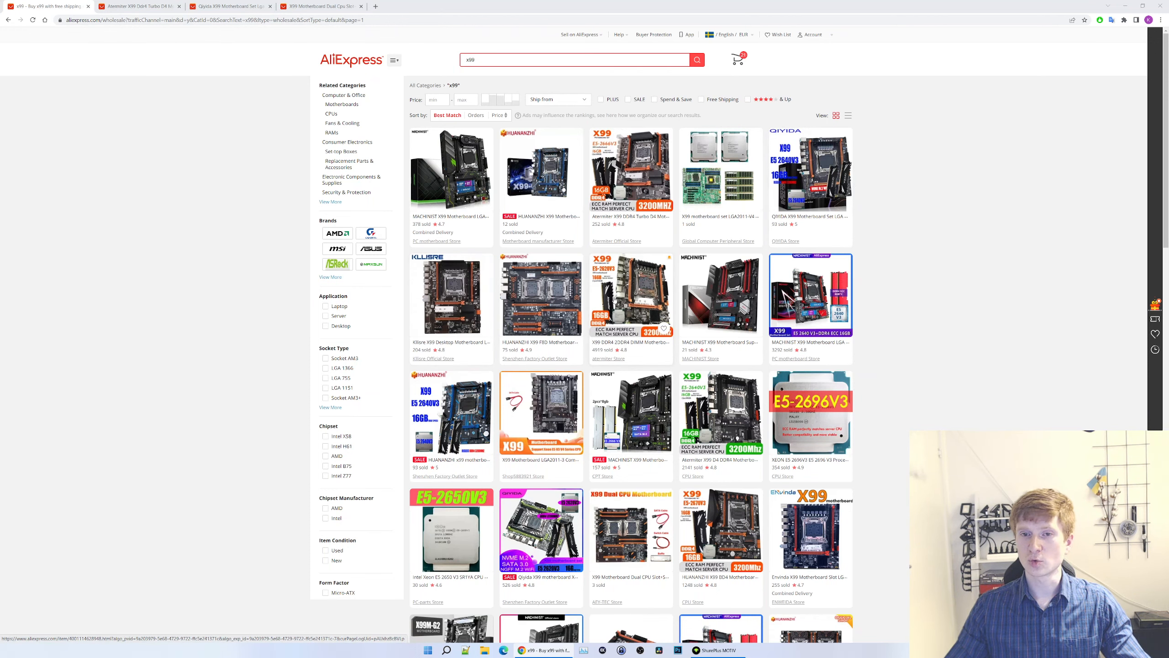
# Look over the QIYIDA X99 motherboard set listing after scrolling the results.
pyautogui.scroll(-3)
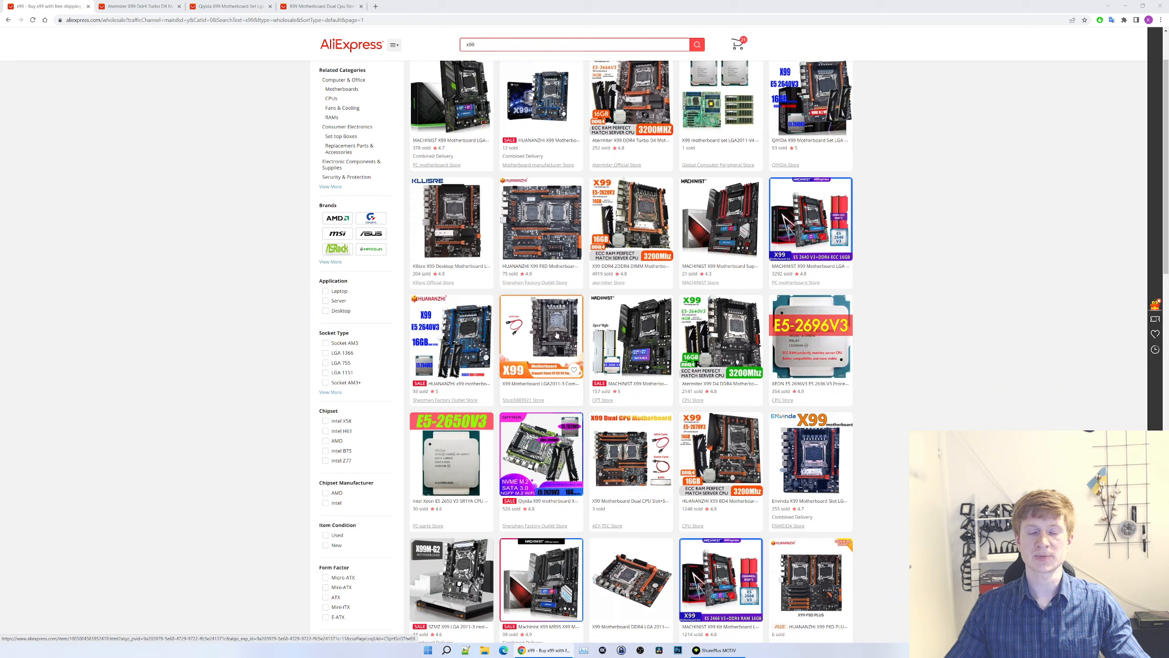
pyautogui.scroll(-3)
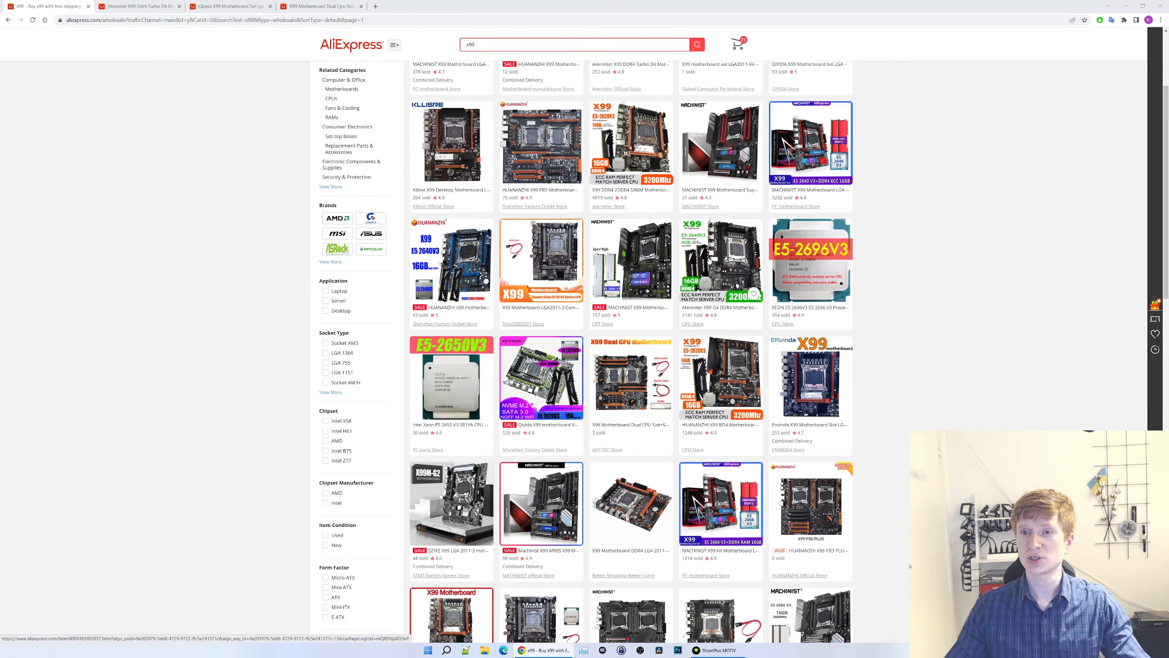
pyautogui.scroll(-3)
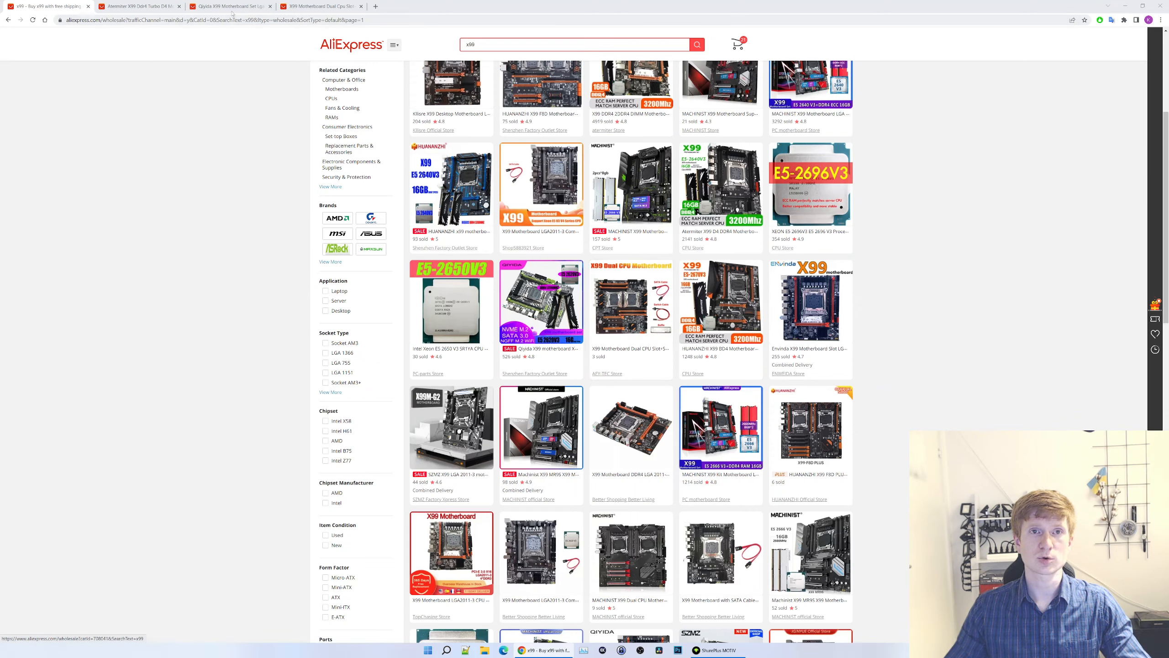
pyautogui.click(632, 302)
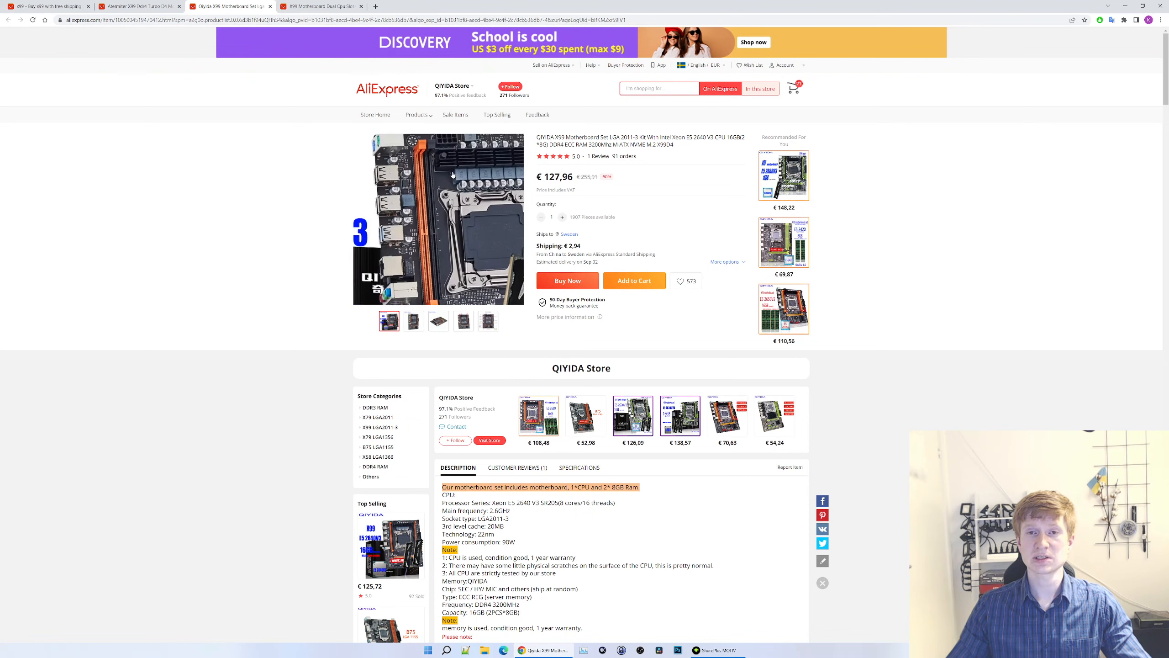
# Review the Atermiter X99 motherboard kit listing, scrolling back up its description.
pyautogui.click(413, 320)
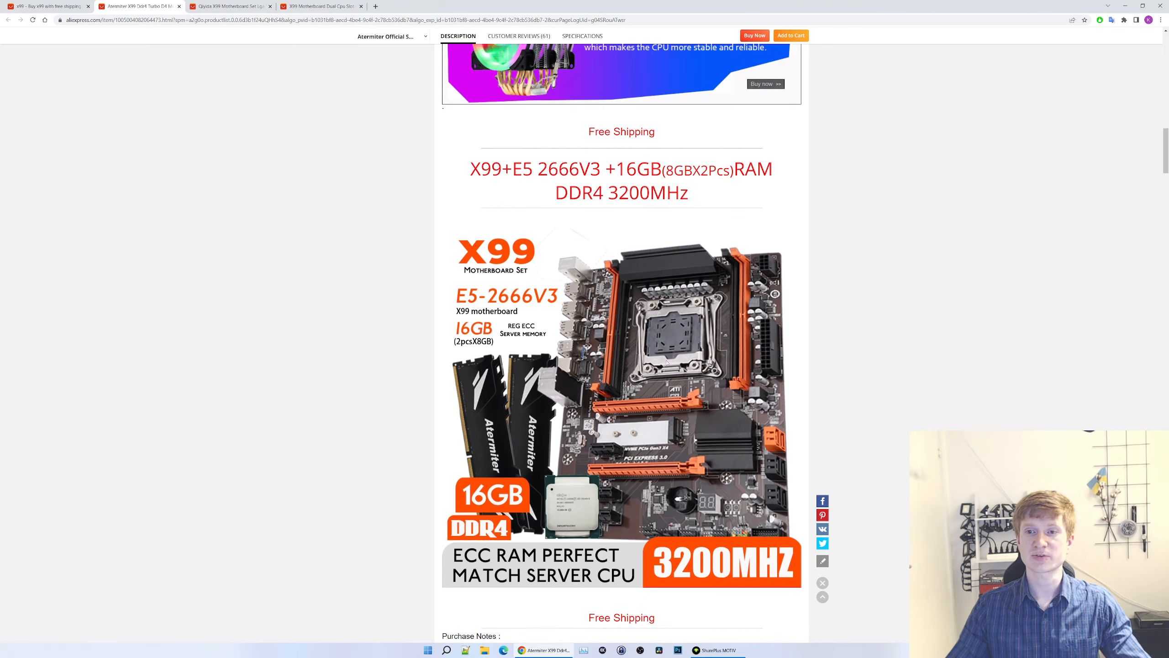
pyautogui.scroll(3)
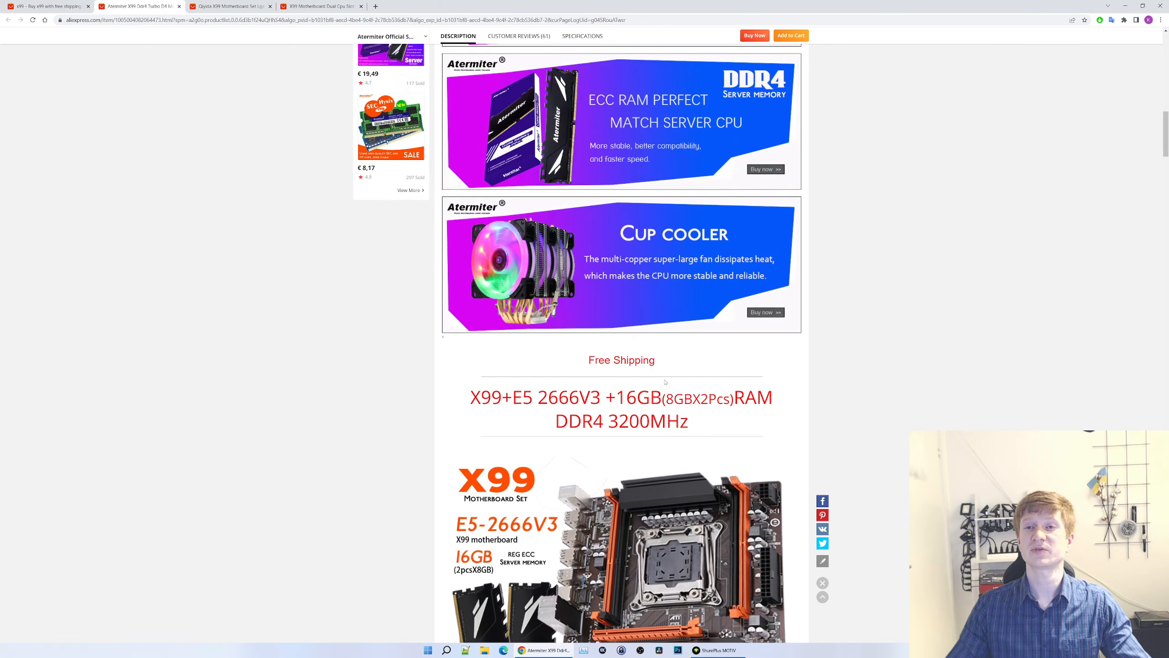
pyautogui.scroll(3)
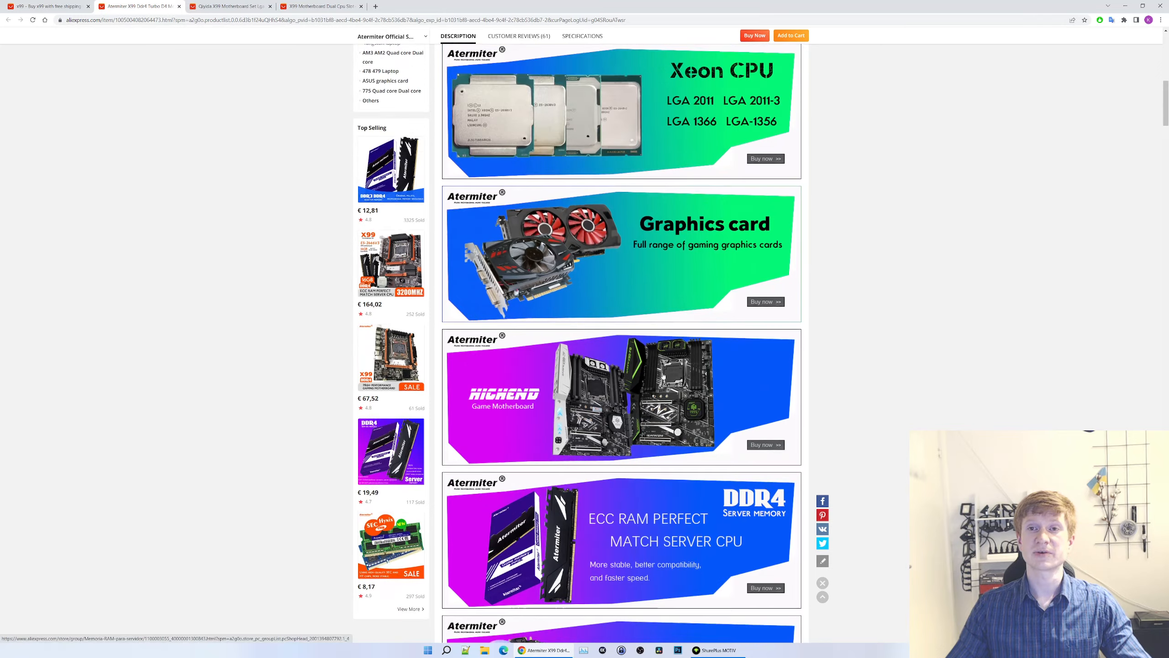
pyautogui.scroll(3)
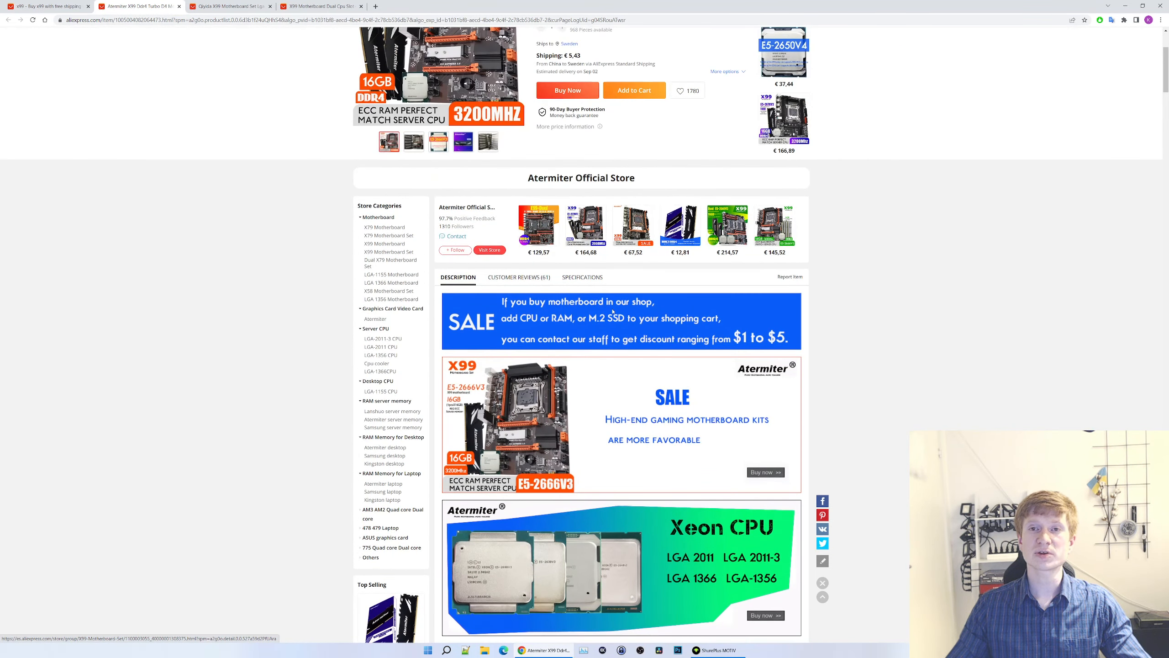
pyautogui.scroll(3)
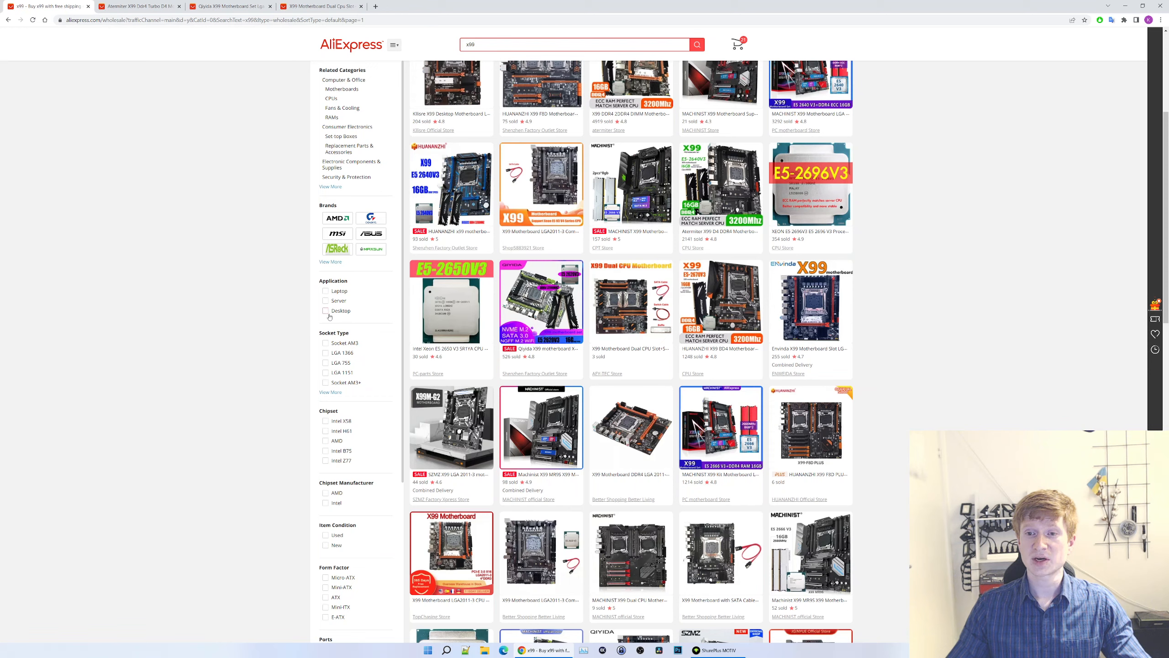
# Scroll the first page of x99 results down to the pagination bar at the bottom.
pyautogui.scroll(-3)
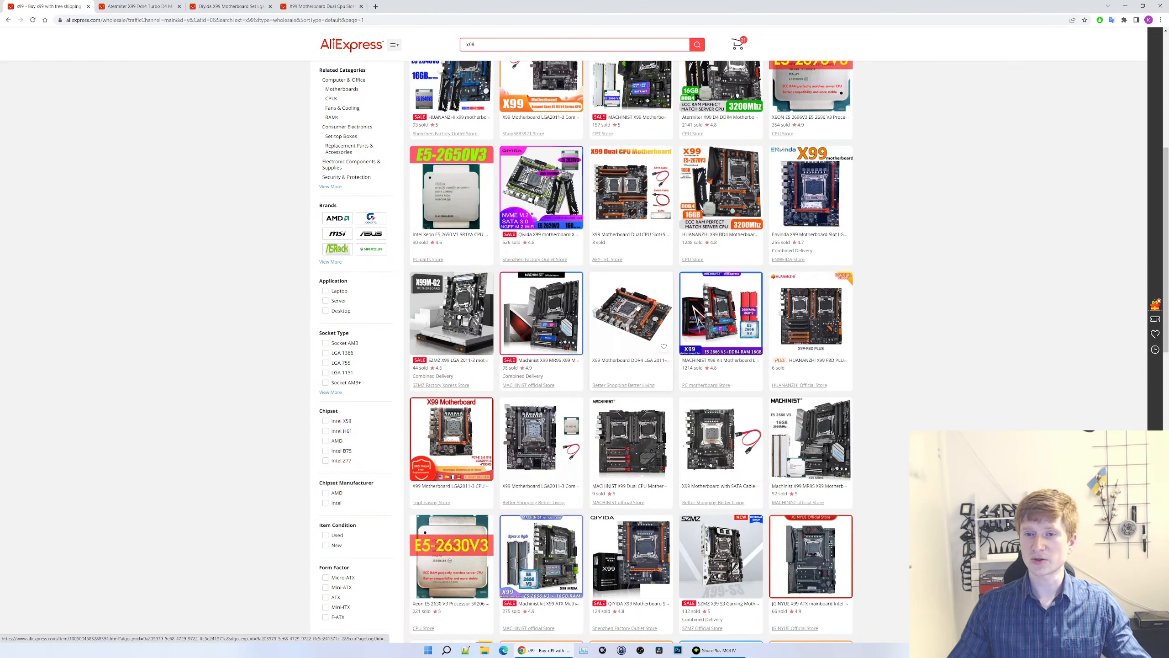
pyautogui.scroll(-3)
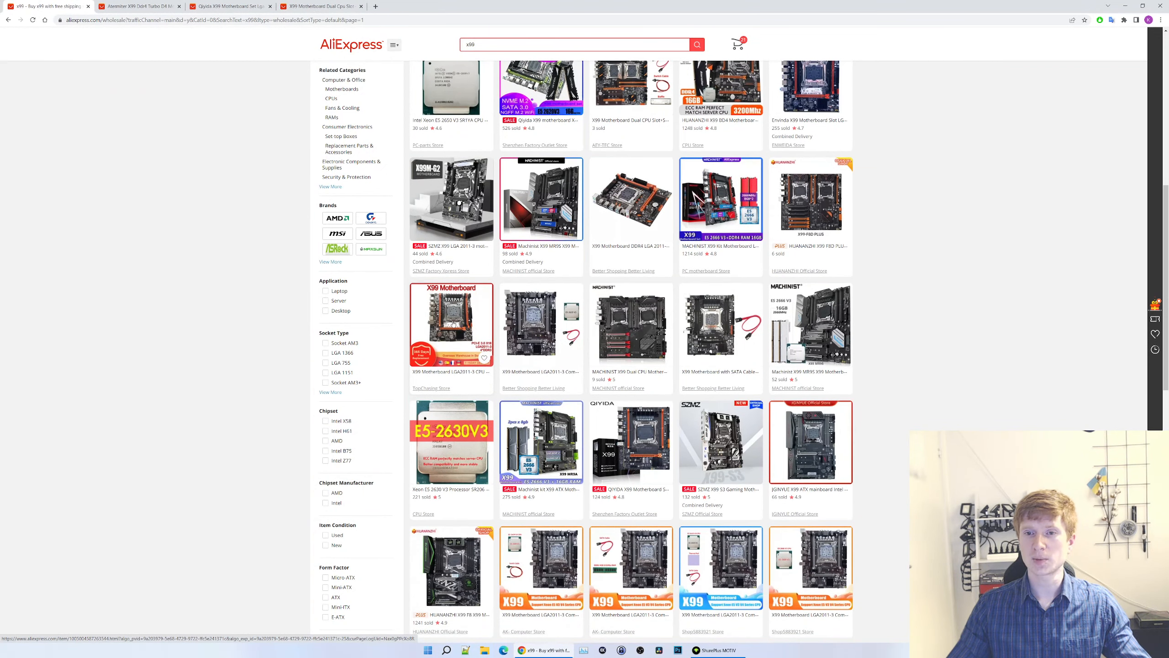
pyautogui.scroll(-3)
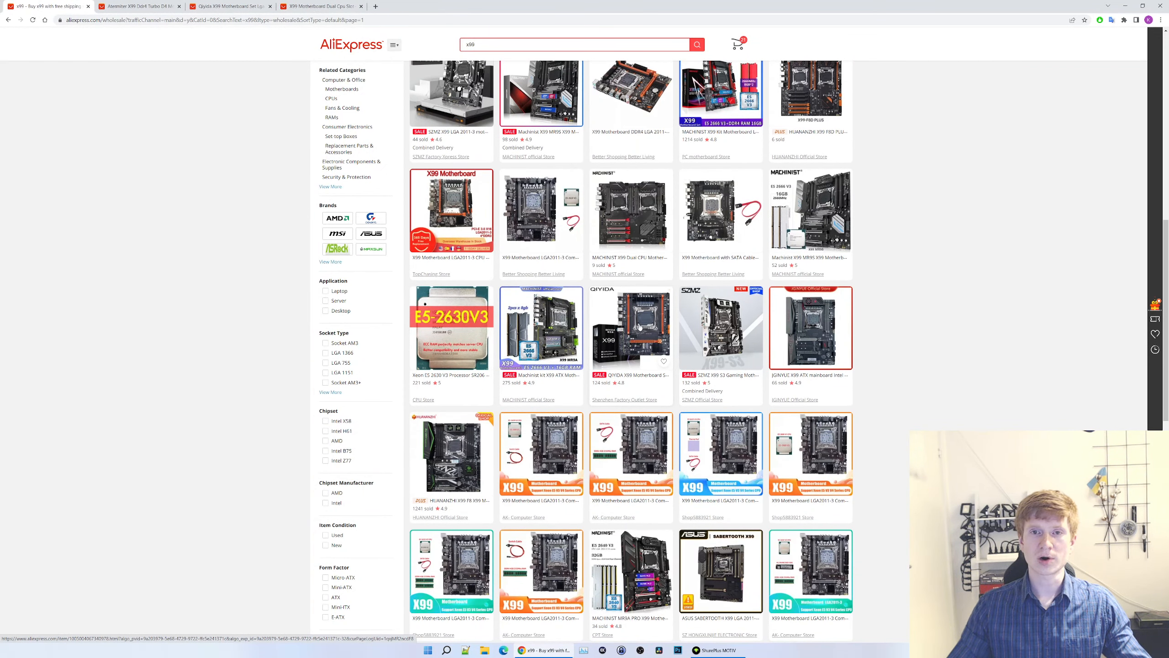
pyautogui.scroll(-3)
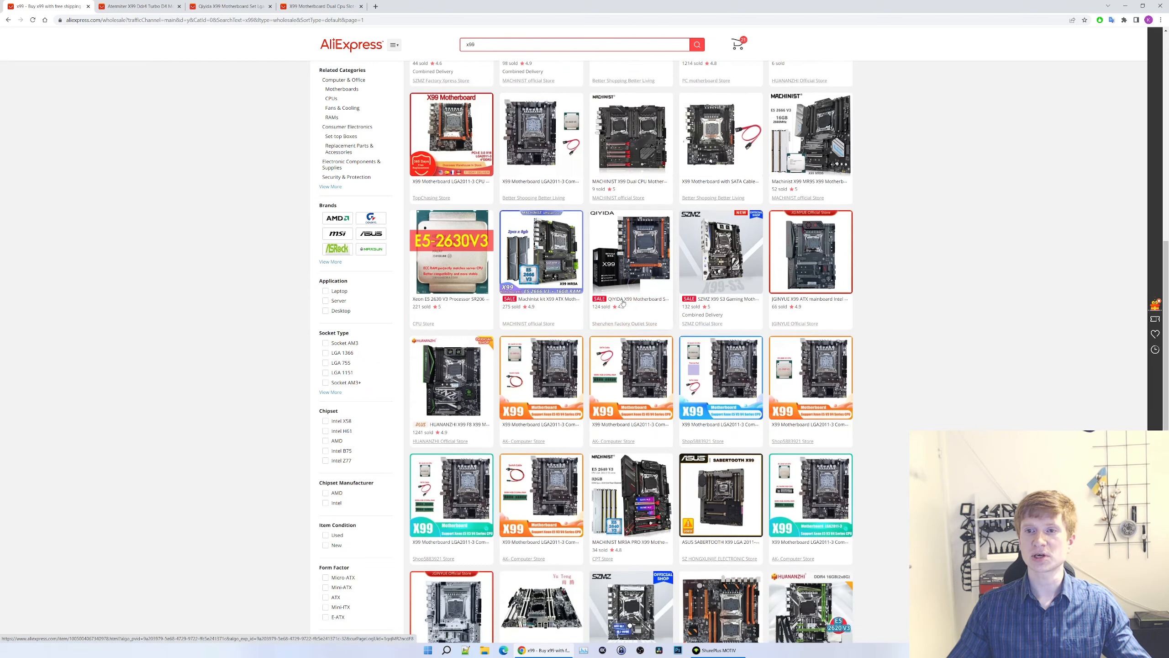
pyautogui.scroll(-3)
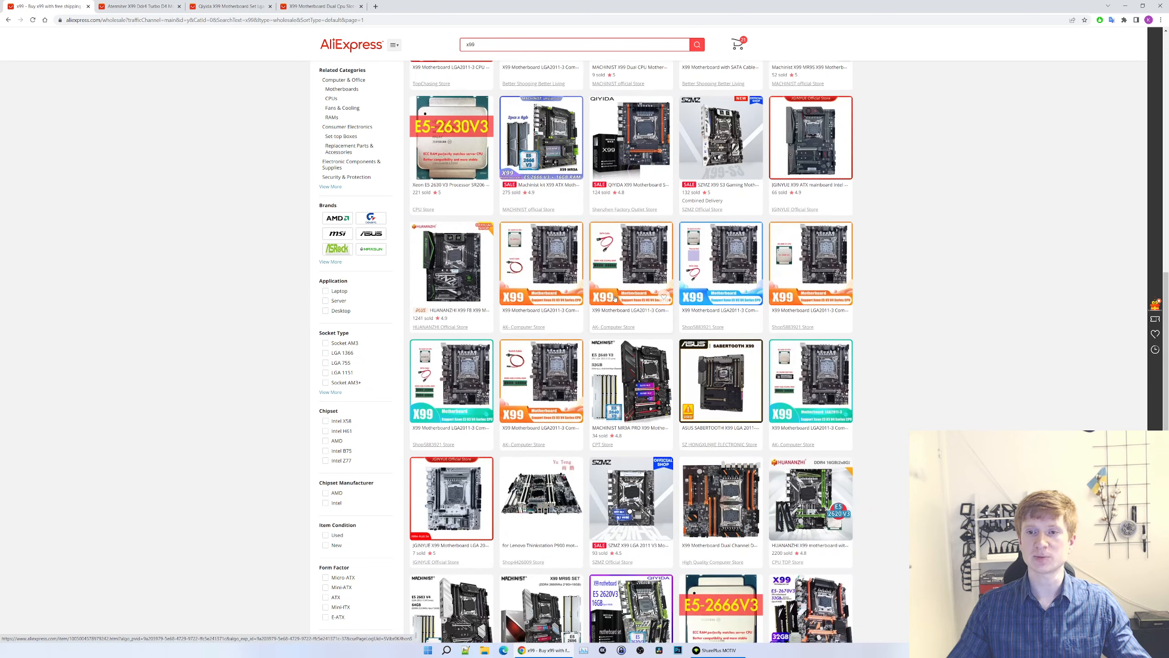
pyautogui.scroll(-3)
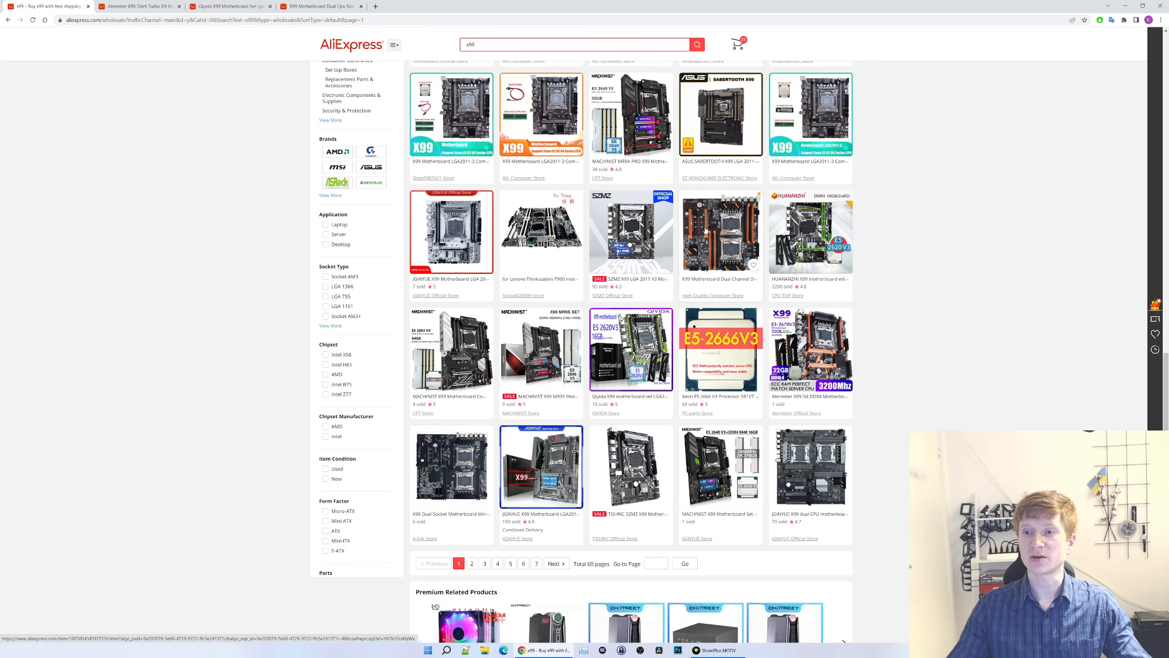
pyautogui.scroll(-3)
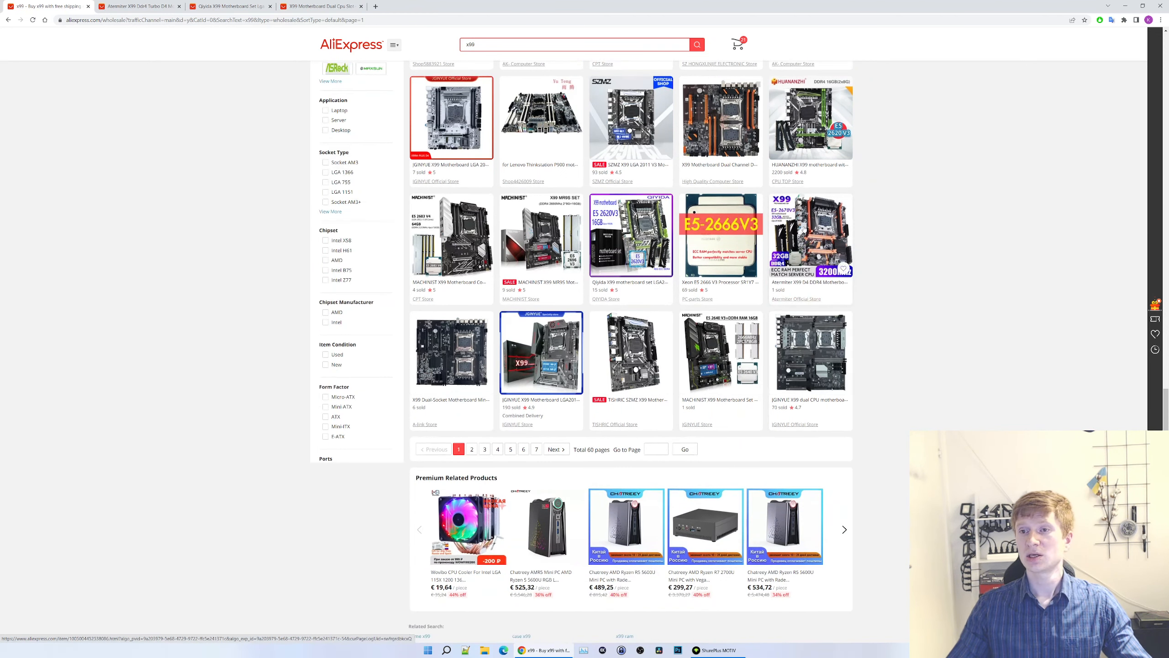
pyautogui.scroll(-3)
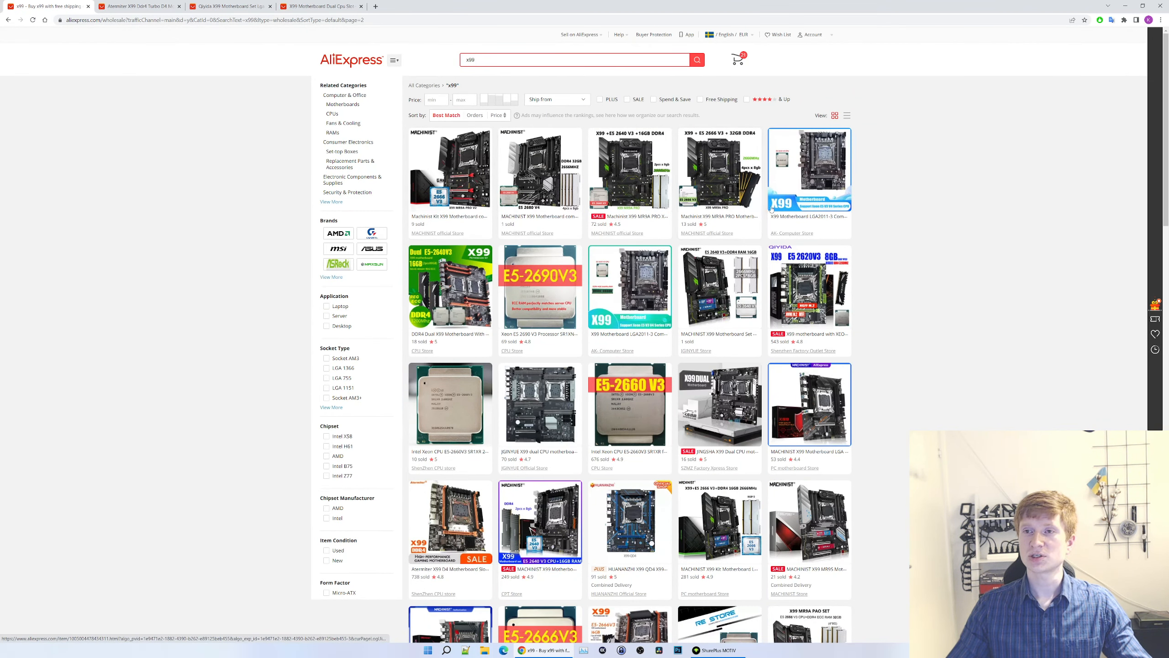
pyautogui.scroll(-3)
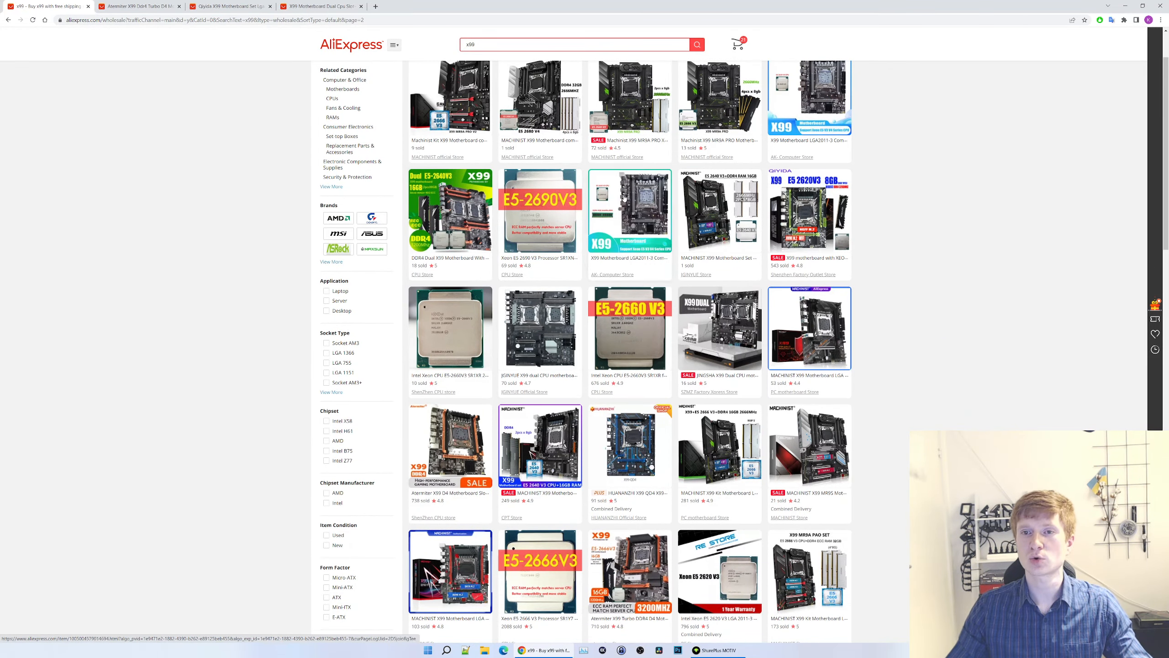
pyautogui.scroll(-3)
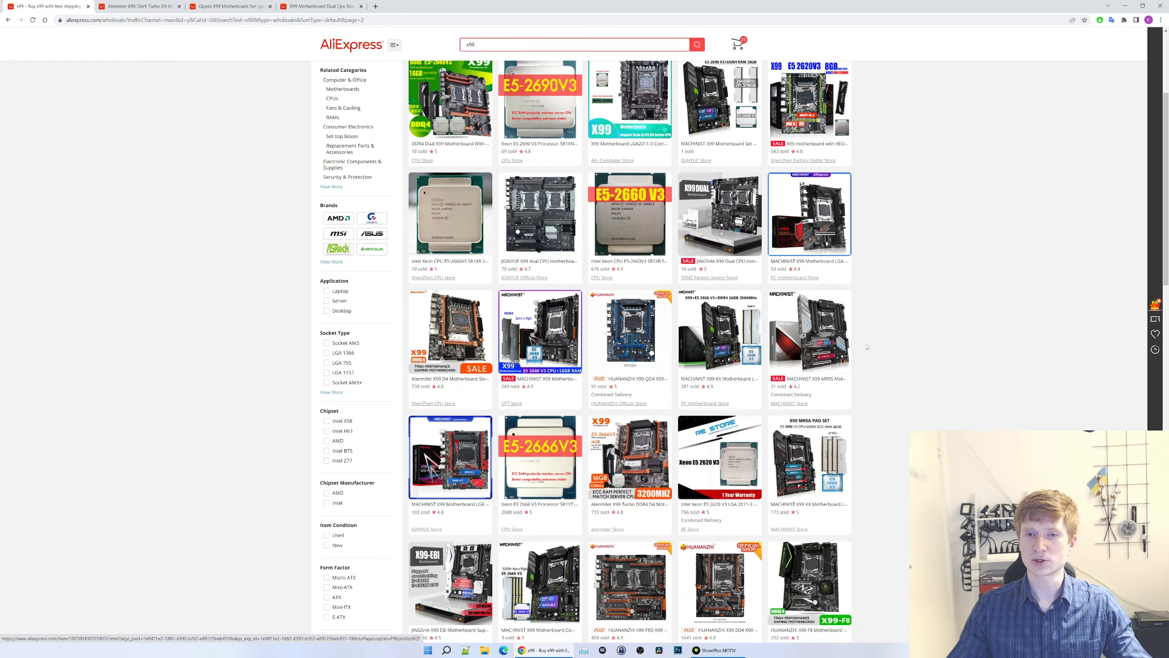
pyautogui.scroll(-3)
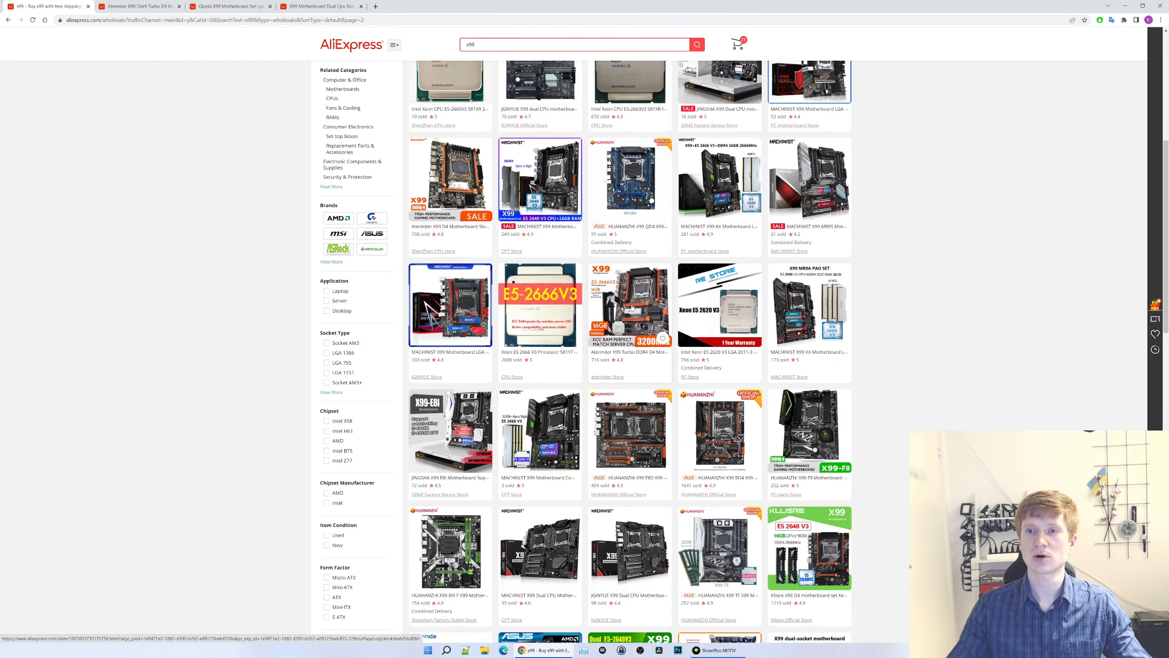
pyautogui.scroll(-3)
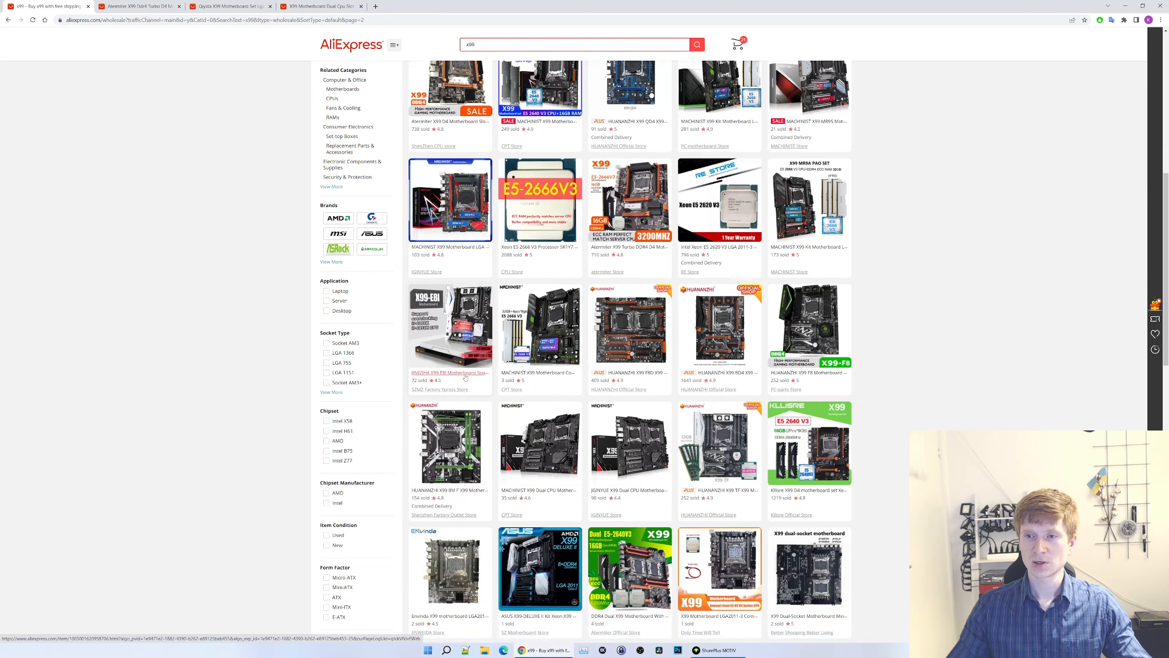
pyautogui.scroll(-3)
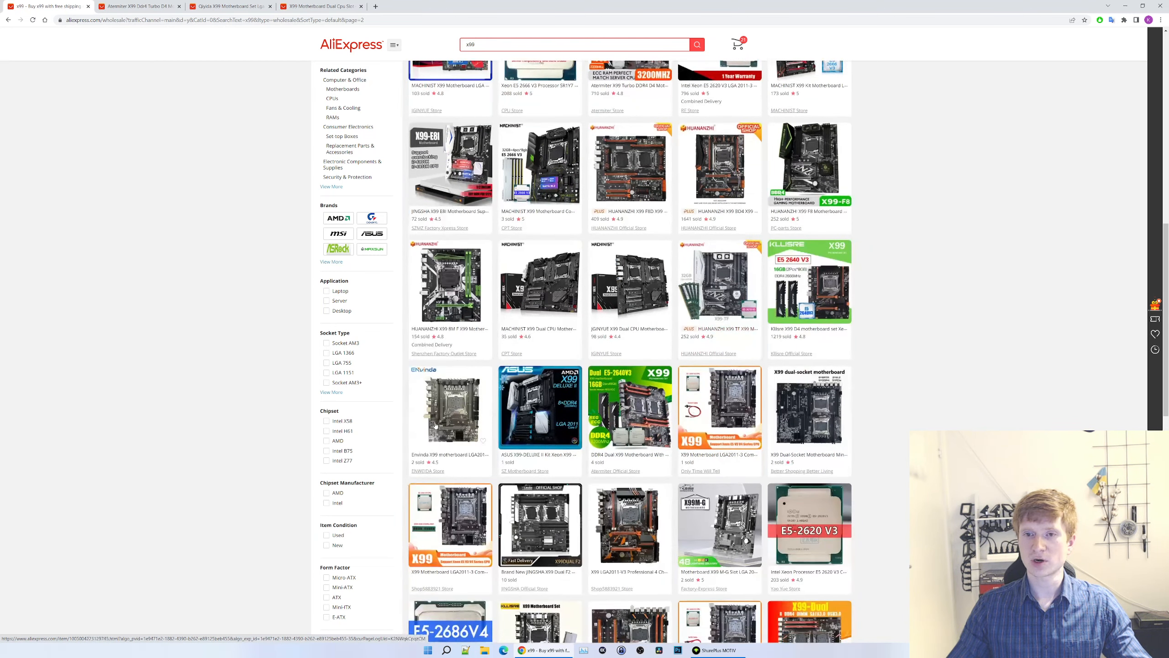
pyautogui.scroll(-3)
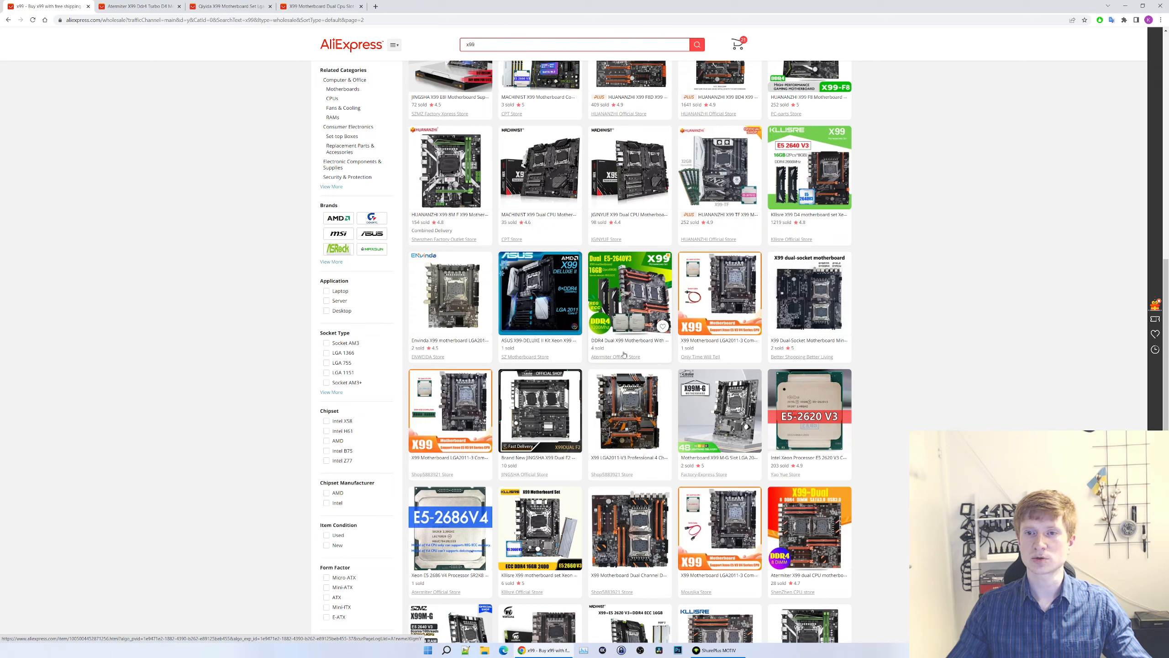
pyautogui.scroll(-3)
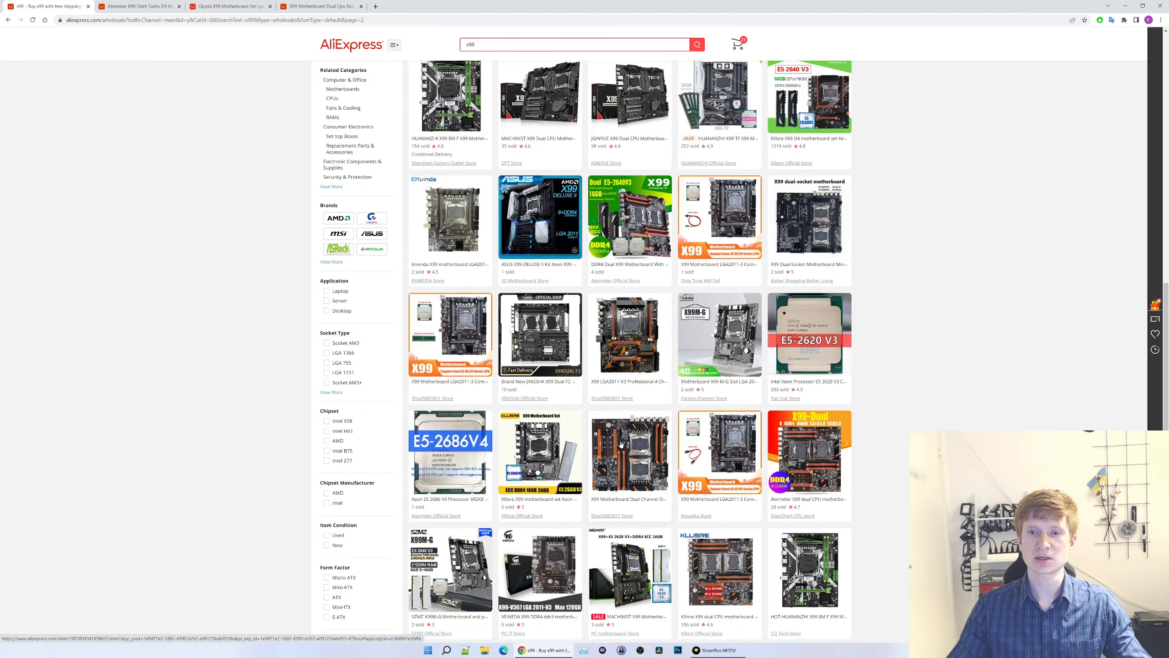
pyautogui.scroll(-3)
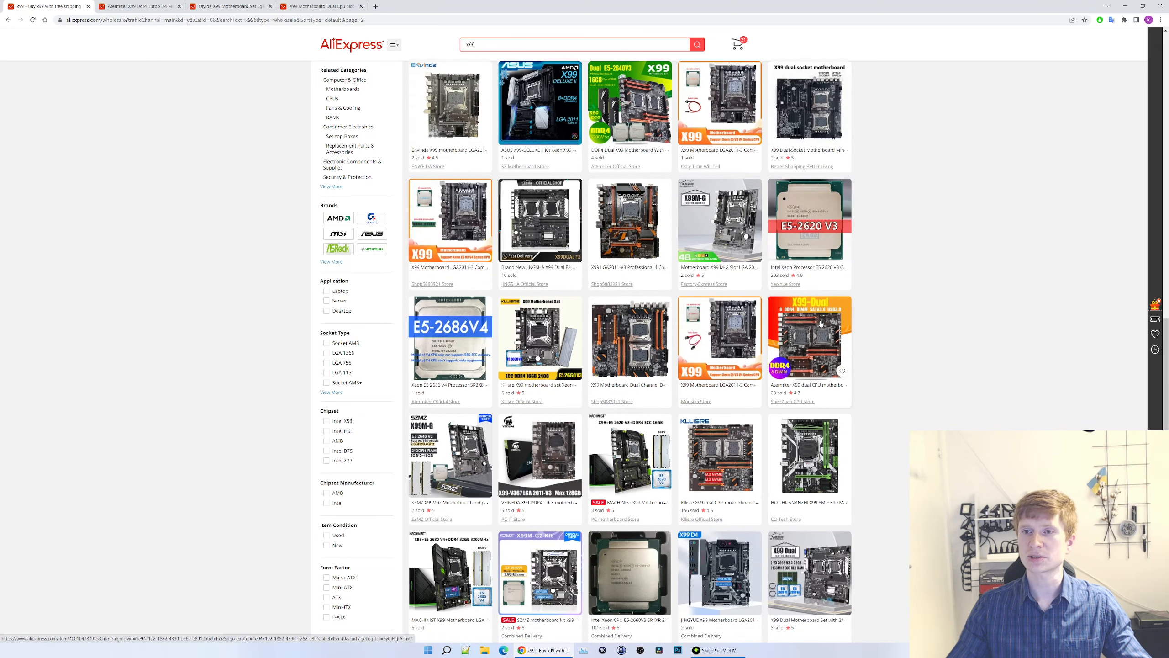
pyautogui.scroll(-3)
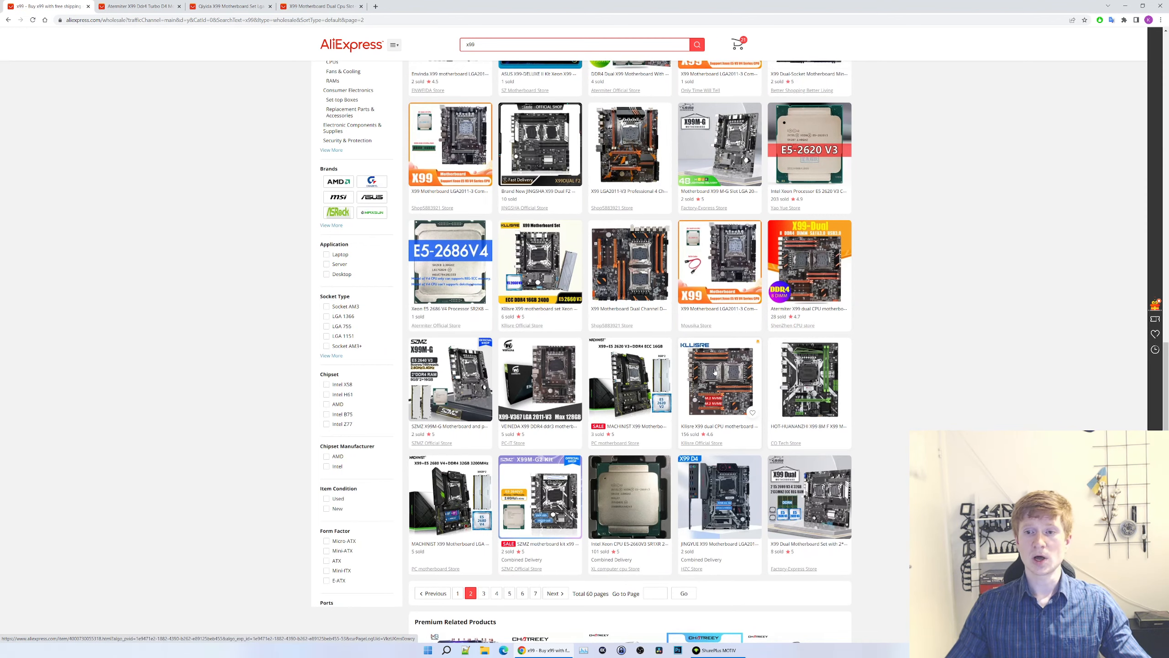
pyautogui.scroll(-3)
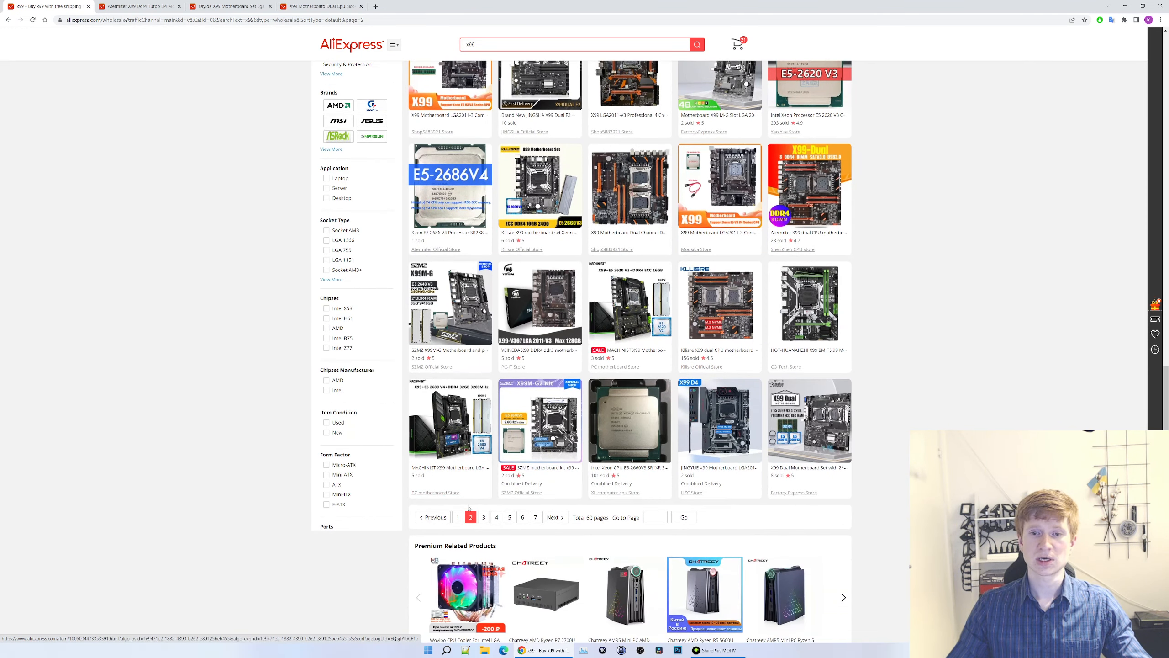